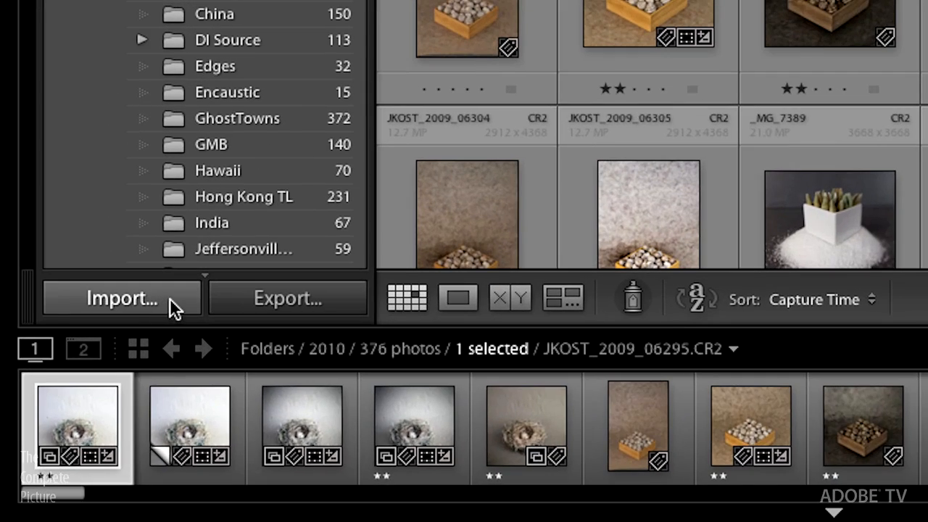
Step: Begin an import from the Memphis folder, adding the photos in place without moving them
{"action": "left_click", "coordinate": [122, 299]}
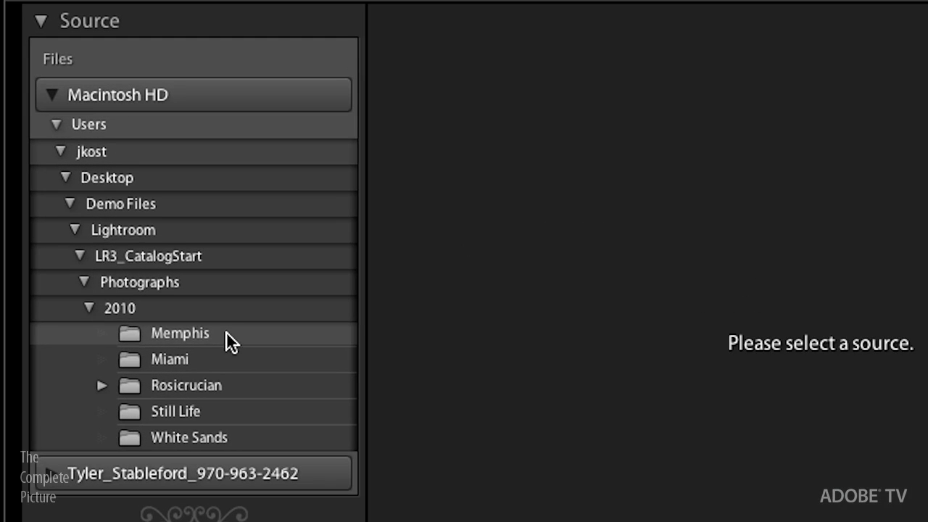
{"action": "left_click", "coordinate": [180, 332]}
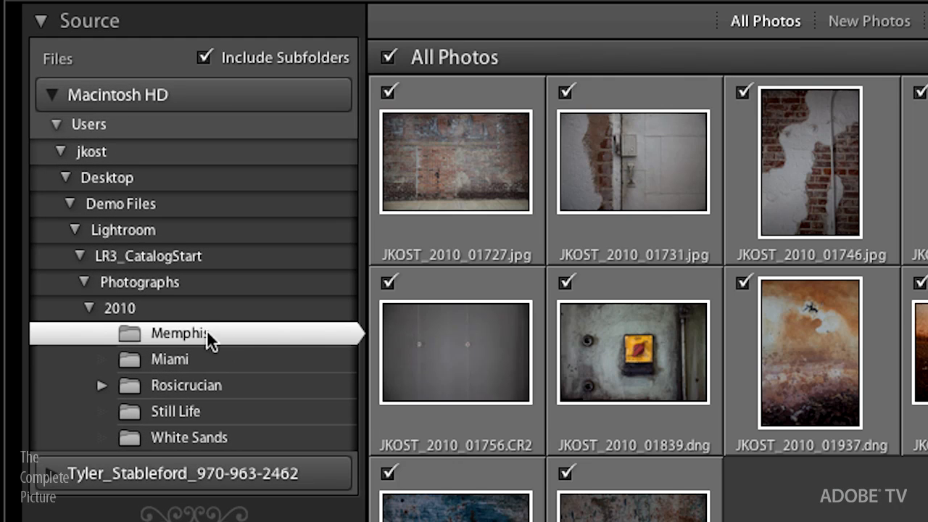
{"action": "left_click", "coordinate": [179, 332]}
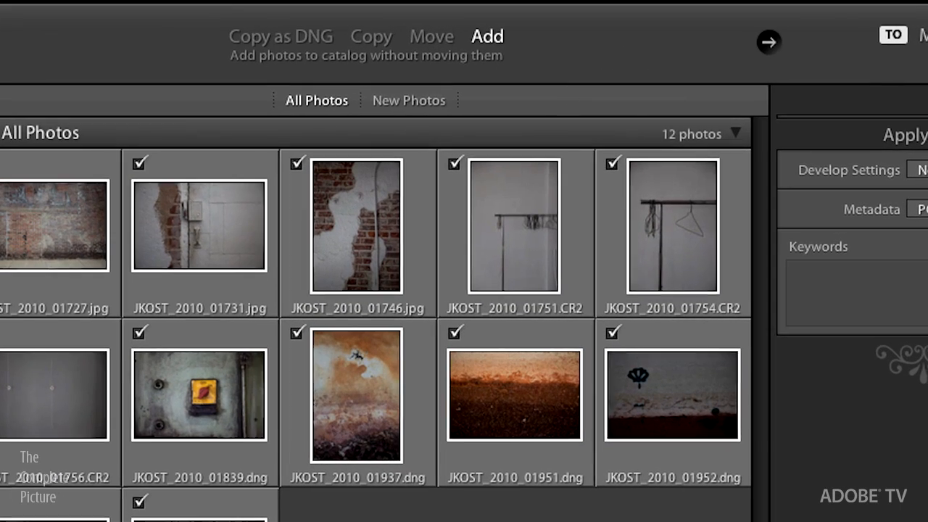
Step: Apply the 2010 copyright metadata preset and the keyword Memphis, then import the photos
{"action": "left_click", "coordinate": [921, 209]}
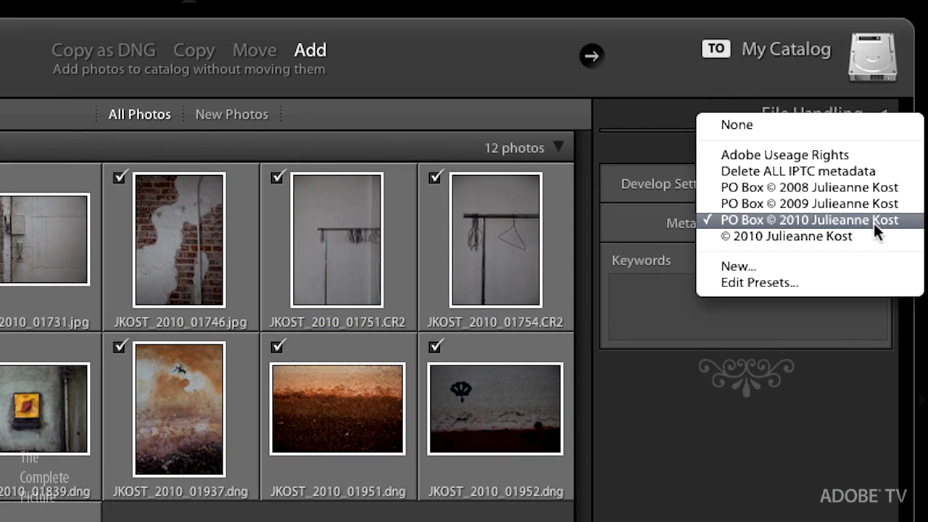
{"action": "left_click", "coordinate": [809, 220]}
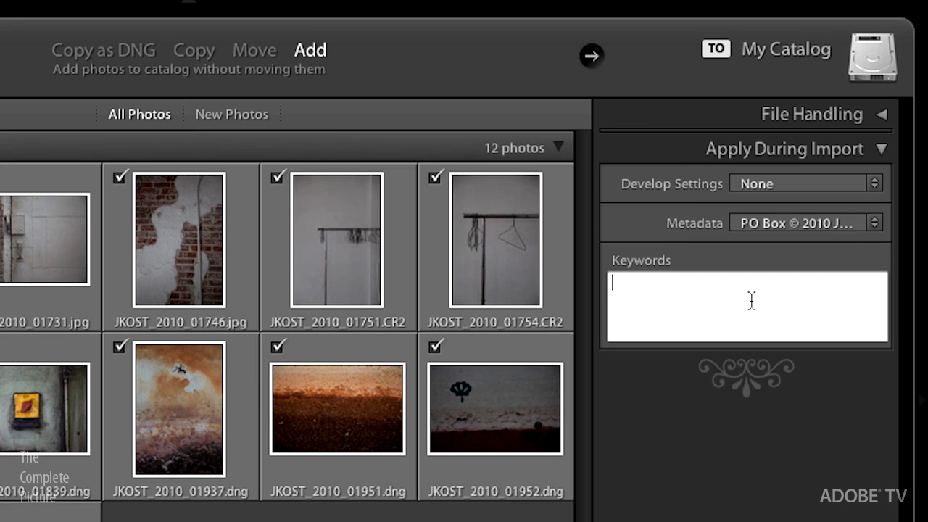
{"action": "type", "text": "Mep"}
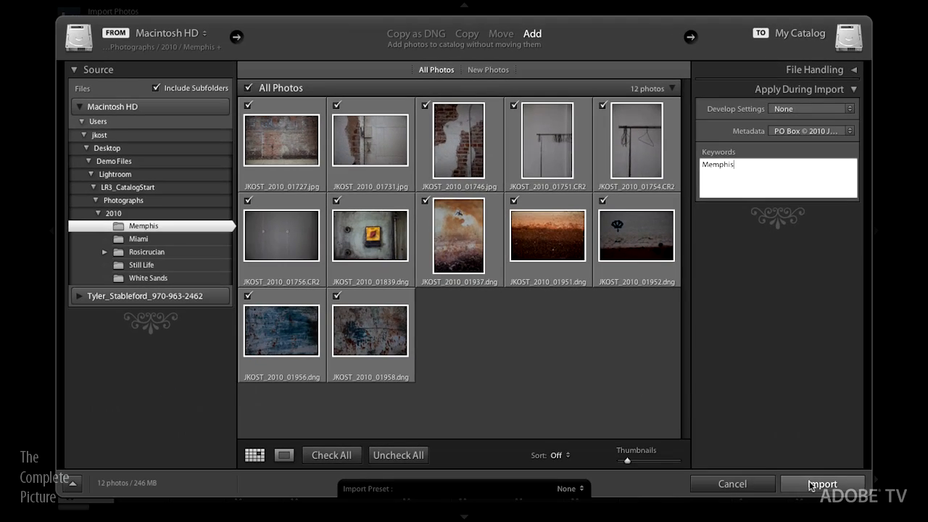
{"action": "left_click", "coordinate": [822, 484]}
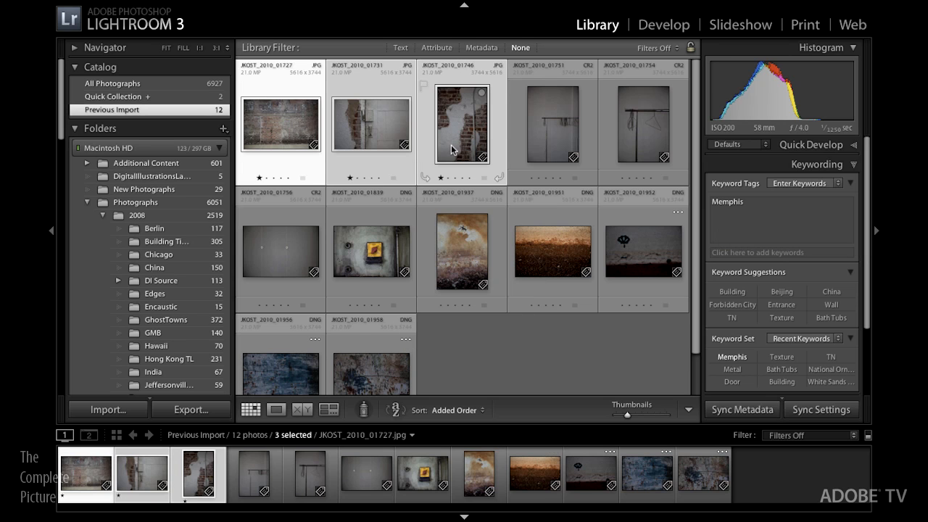
Step: Select the JPEG, raw CR2 and DNG thumbnails in turn to compare the imported file types
{"action": "left_click", "coordinate": [552, 125]}
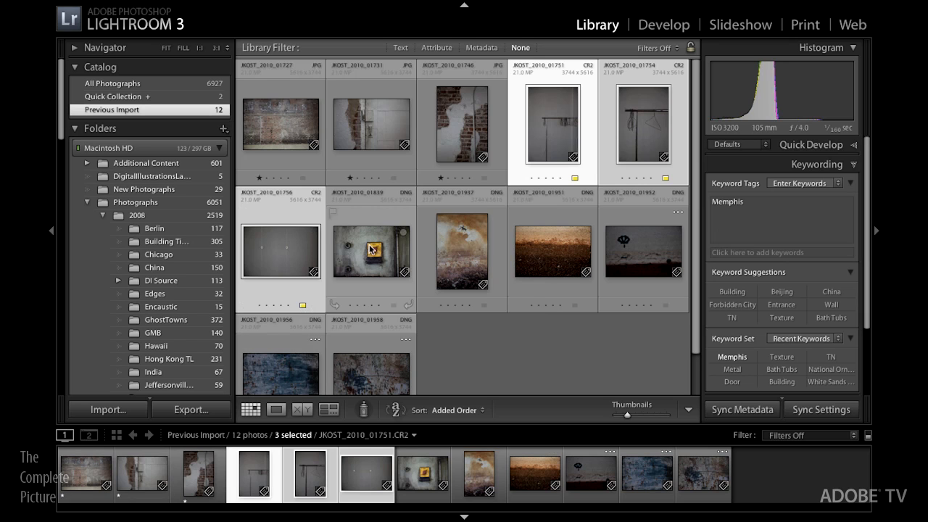
{"action": "left_click", "coordinate": [371, 253]}
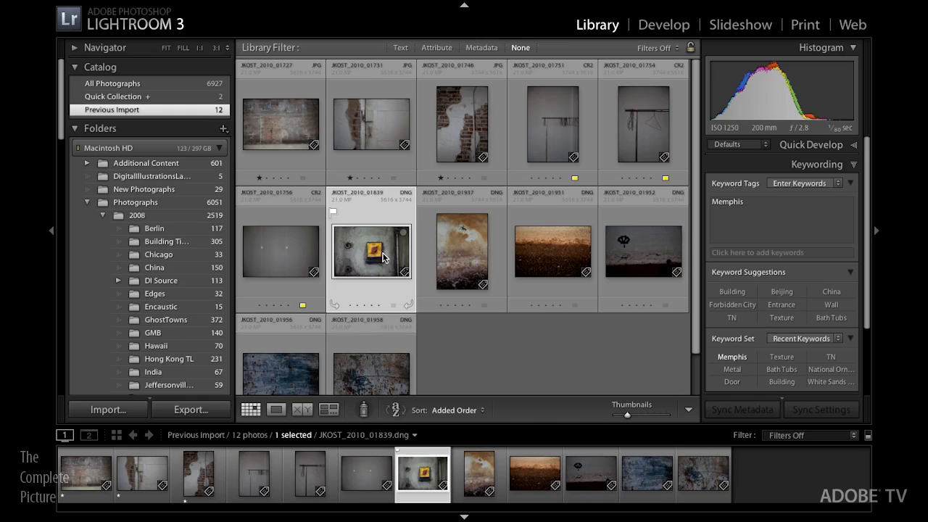
{"action": "left_click", "coordinate": [663, 23]}
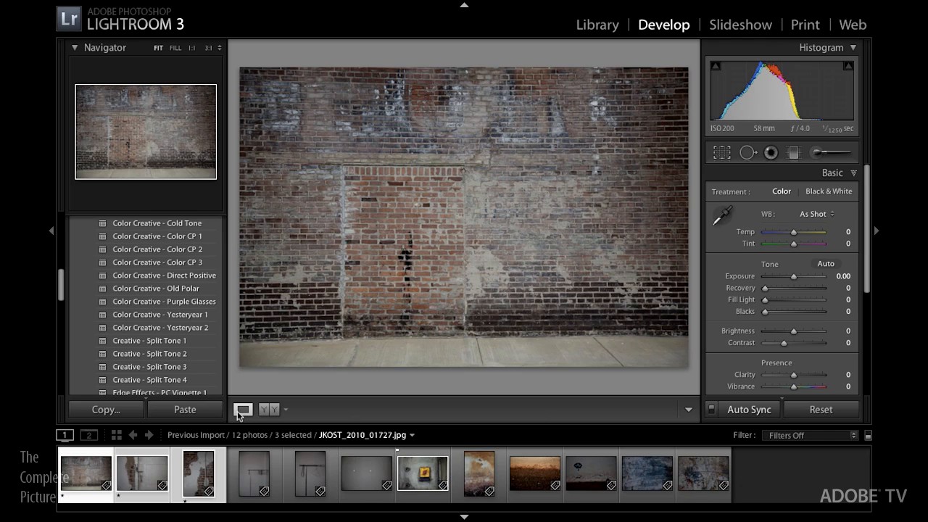
Step: View the brick wall photo on its own in Develop and preview the Direct Positive preset
{"action": "left_click", "coordinate": [199, 474]}
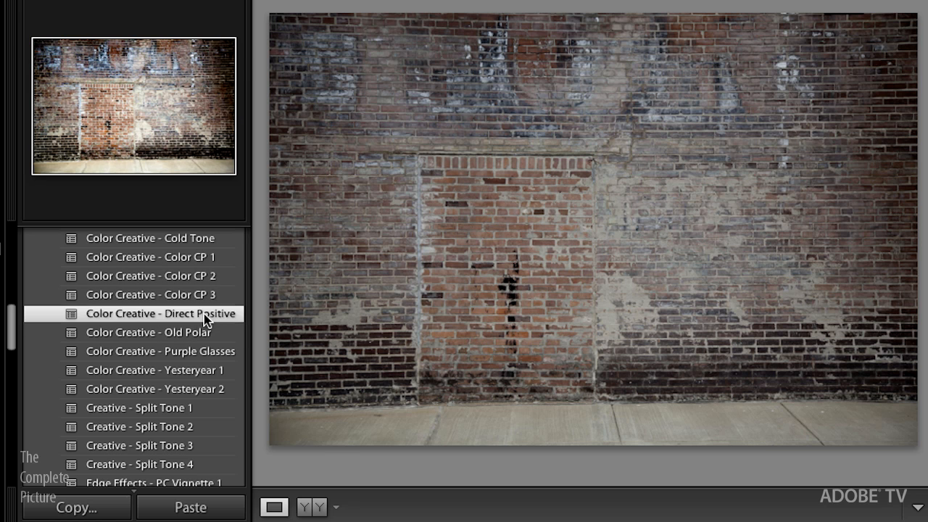
{"action": "left_click", "coordinate": [161, 313]}
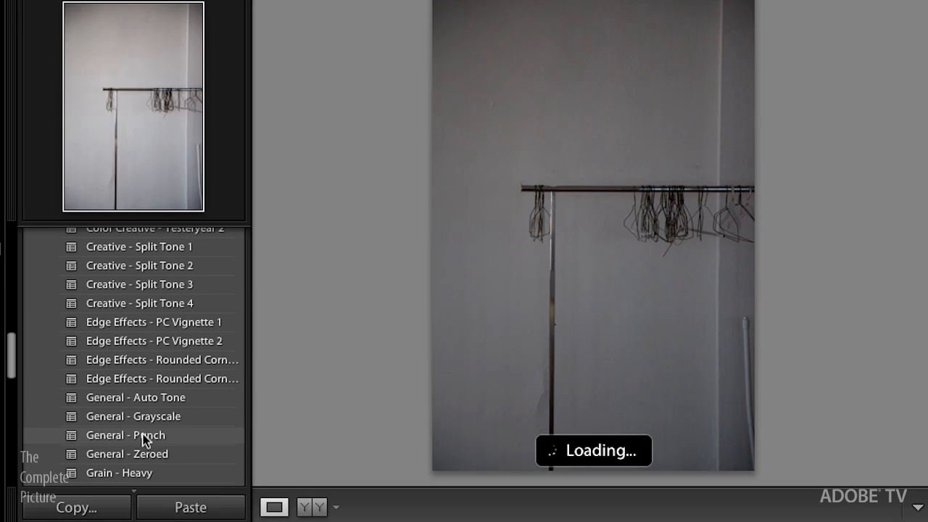
Step: Apply the Color Creative - Aged Photo preset for a sepia, vignetted look
{"action": "left_click", "coordinate": [125, 435]}
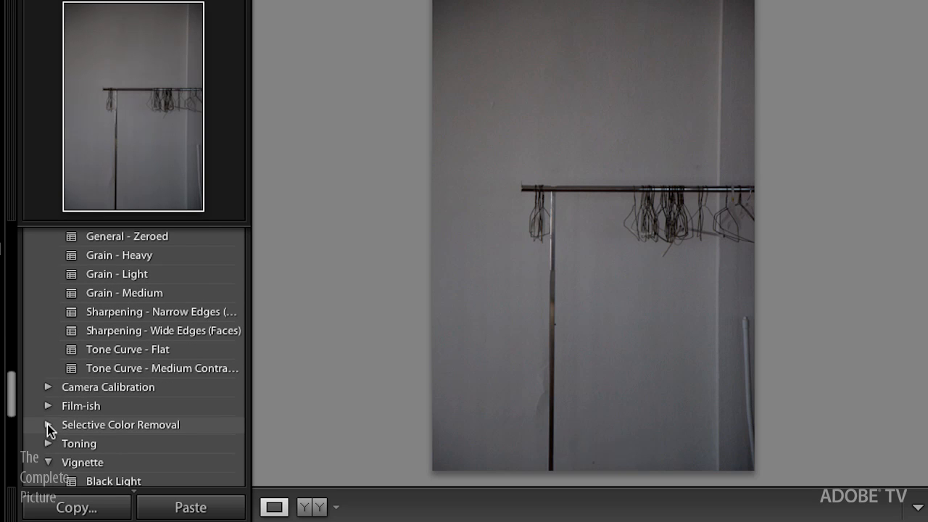
{"action": "mouse_move", "coordinate": [17, 403]}
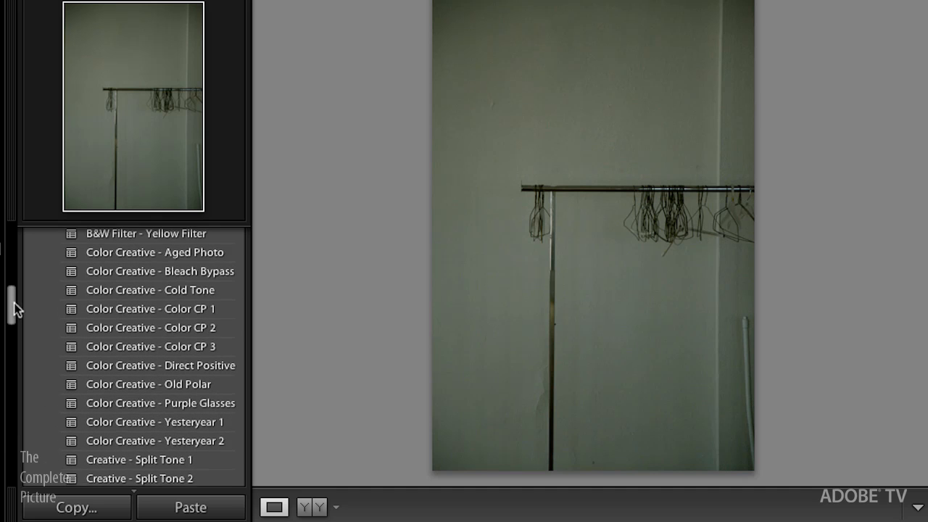
{"action": "left_click", "coordinate": [154, 261]}
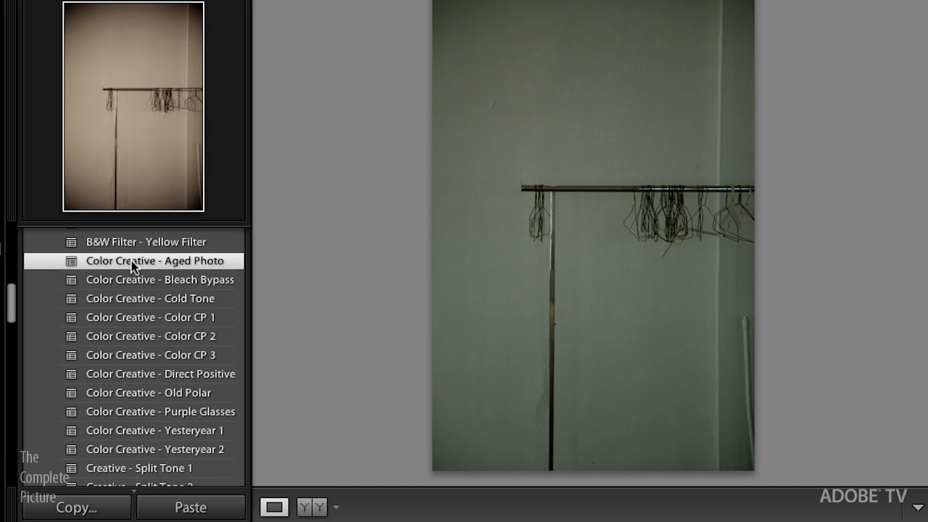
{"action": "left_click", "coordinate": [153, 261]}
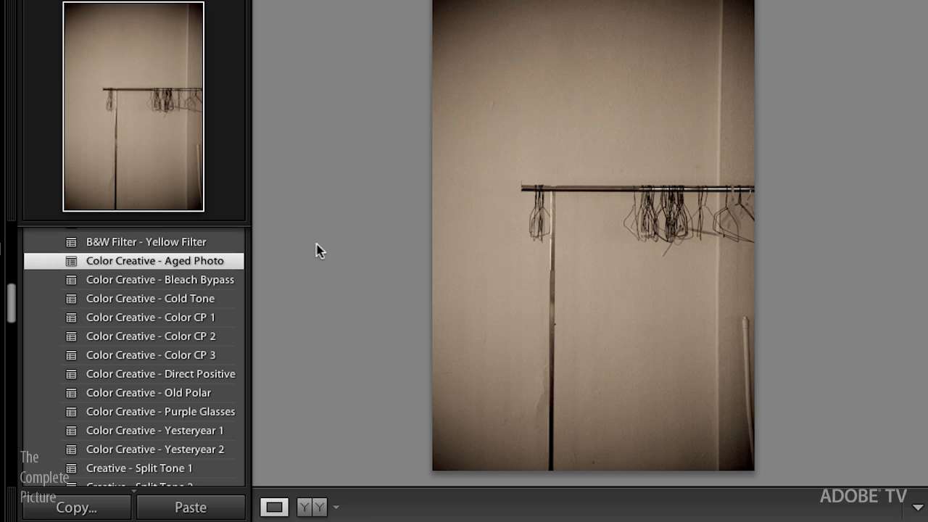
{"action": "mouse_move", "coordinate": [292, 389]}
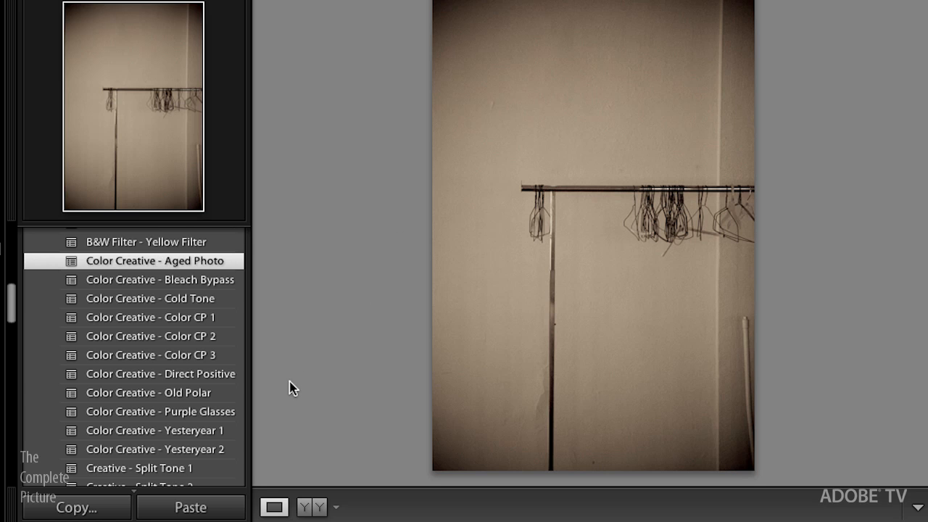
{"action": "mouse_move", "coordinate": [284, 392]}
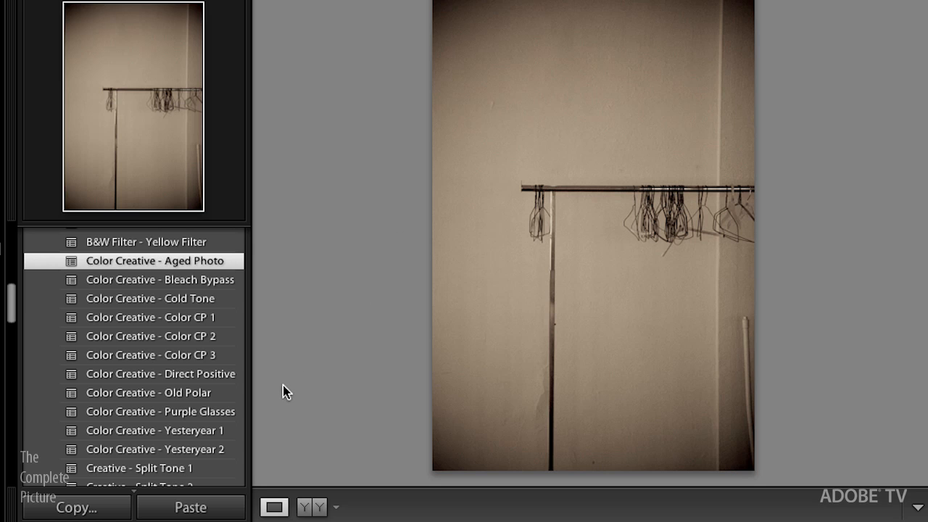
{"action": "mouse_move", "coordinate": [559, 247]}
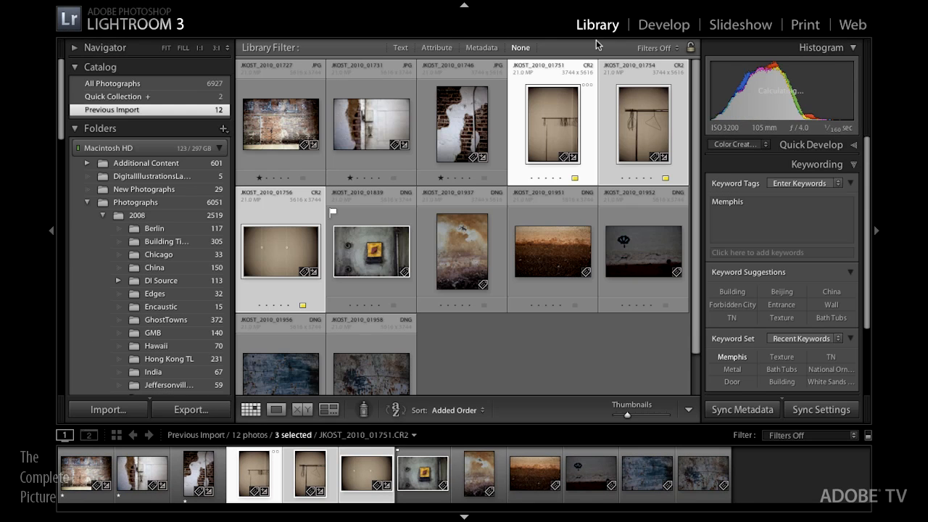
Step: Select the brick wall photo and reveal its file in Finder via Show in Finder
{"action": "left_click", "coordinate": [281, 125]}
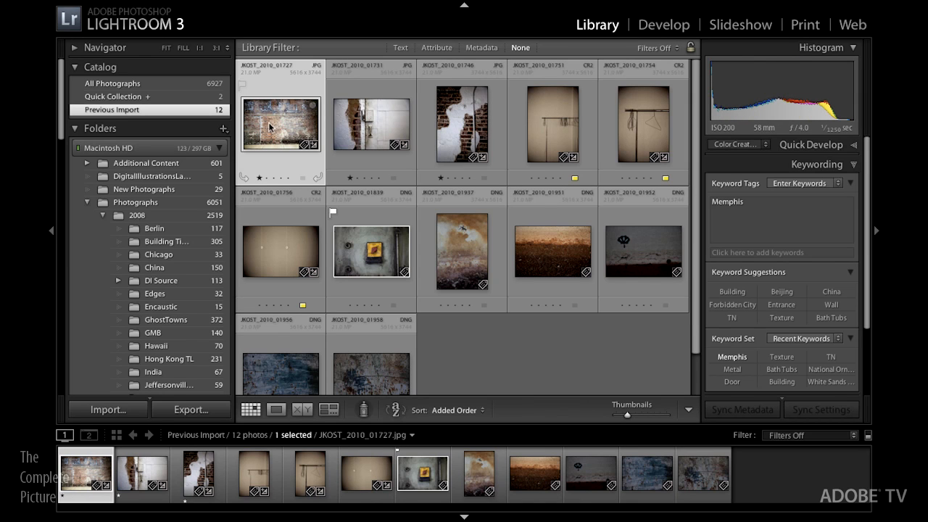
{"action": "mouse_move", "coordinate": [275, 123]}
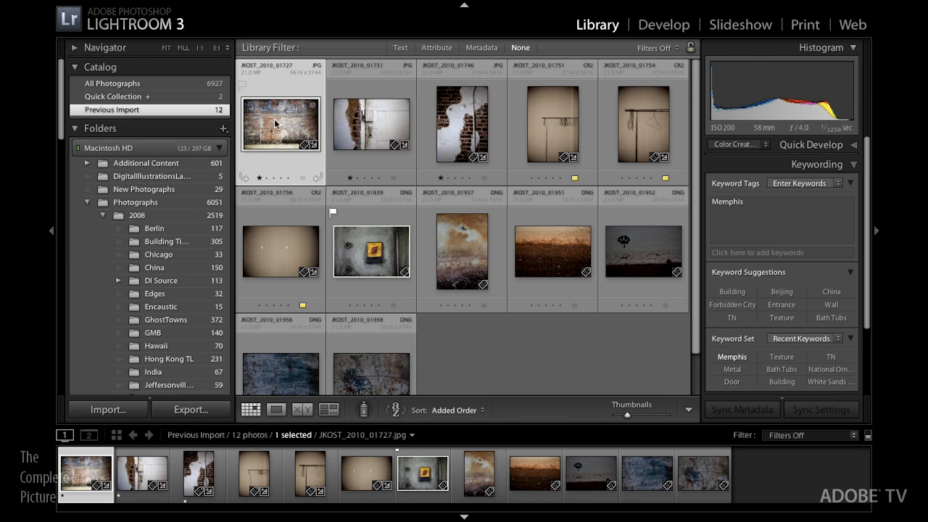
{"action": "right_click", "coordinate": [281, 123]}
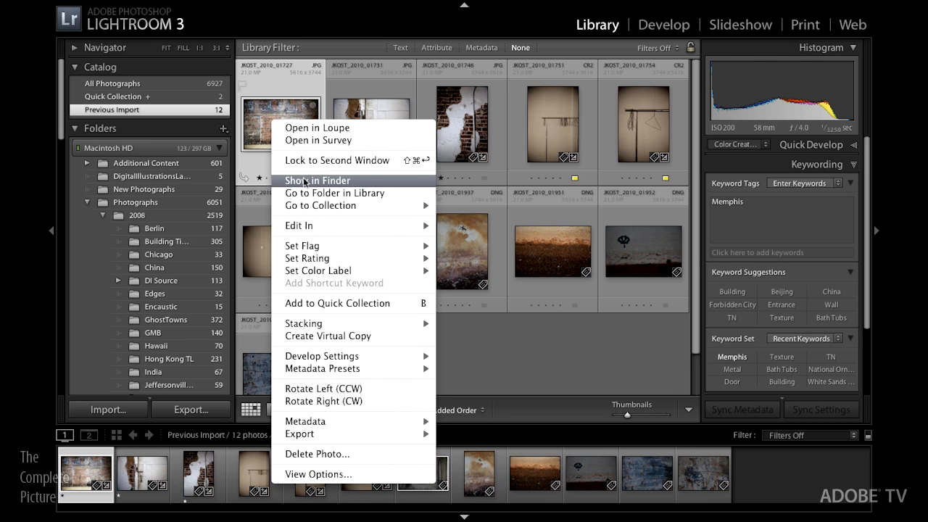
{"action": "left_click", "coordinate": [316, 180]}
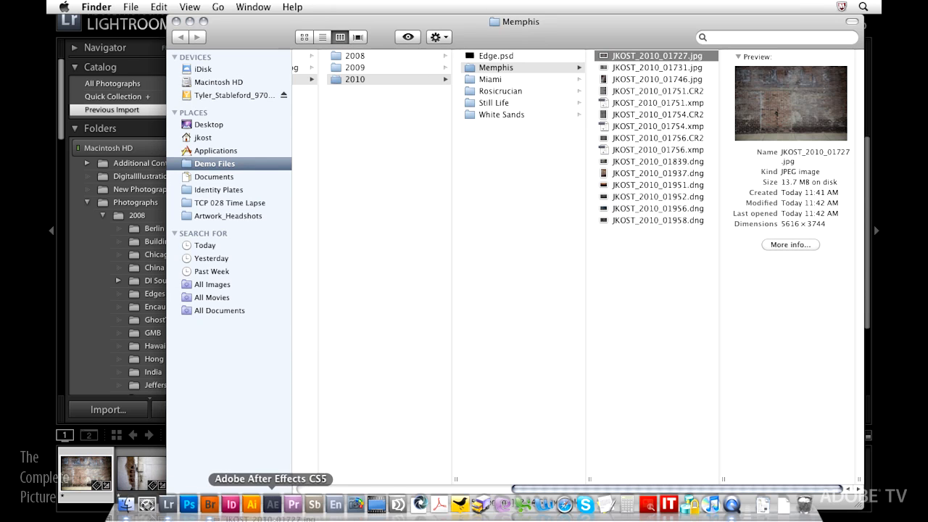
Step: Launch Adobe Bridge CS5 from the Dock to browse the Memphis photos
{"action": "left_click", "coordinate": [209, 505]}
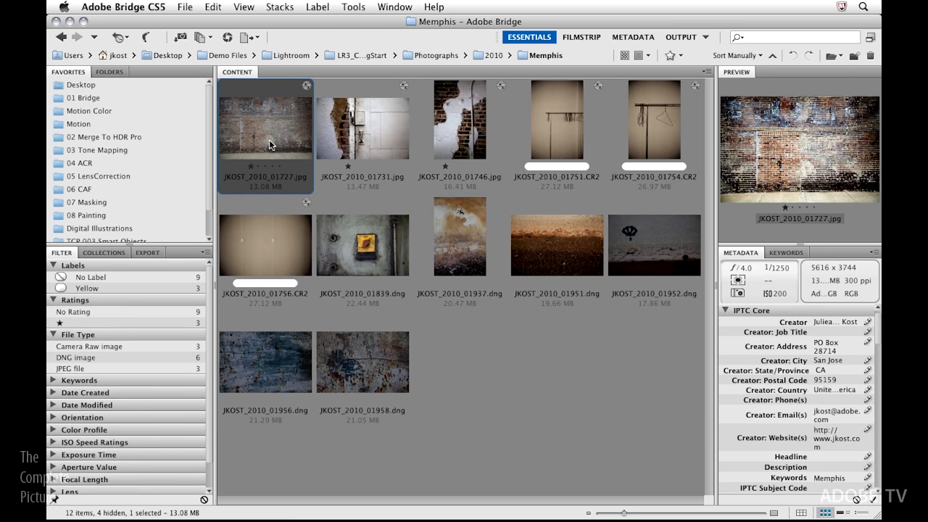
{"action": "mouse_move", "coordinate": [274, 150]}
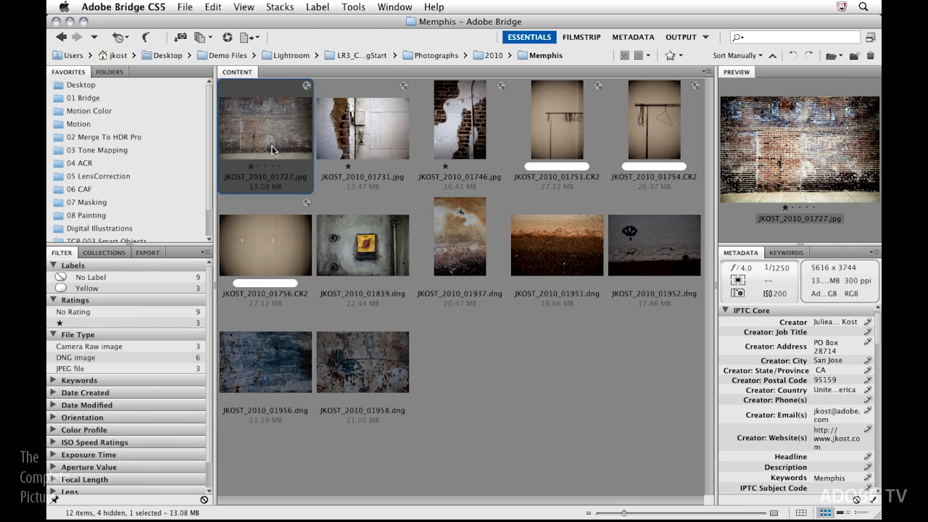
{"action": "mouse_move", "coordinate": [261, 157]}
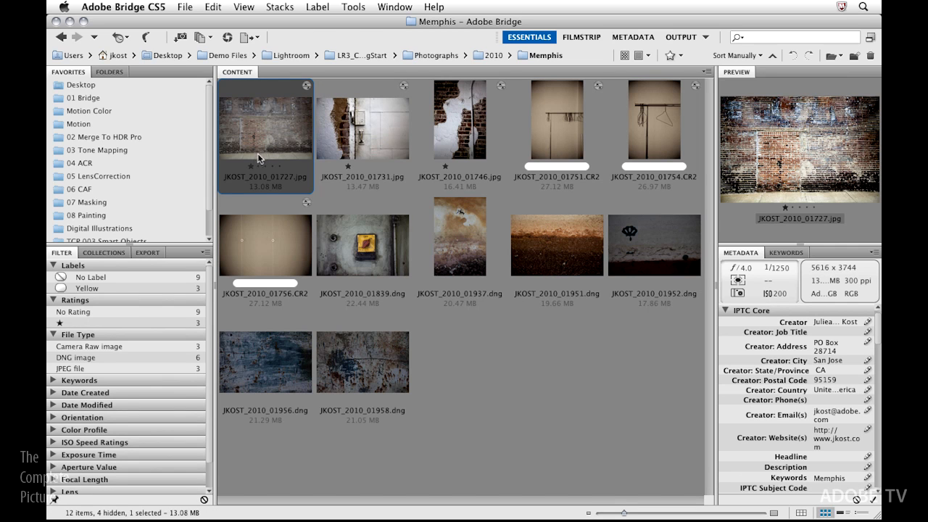
{"action": "mouse_move", "coordinate": [264, 154]}
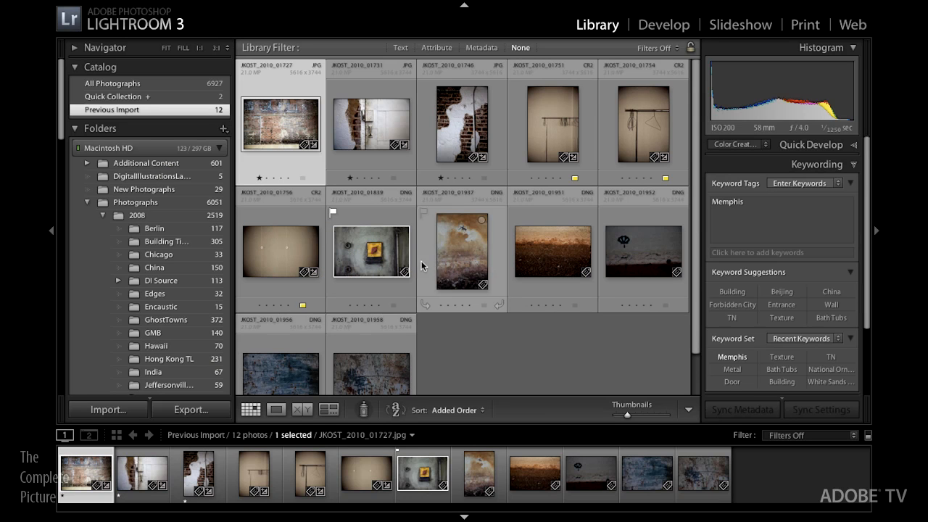
{"action": "mouse_move", "coordinate": [419, 255]}
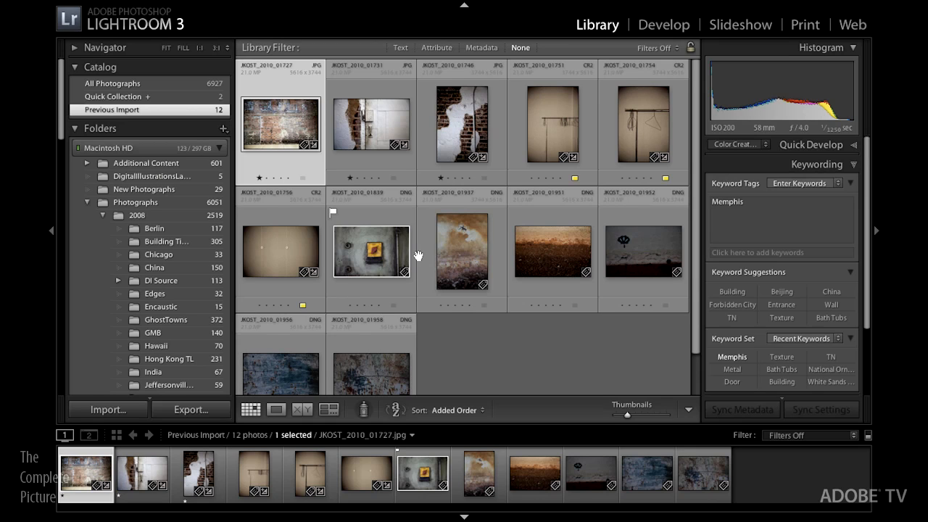
{"action": "mouse_move", "coordinate": [420, 260]}
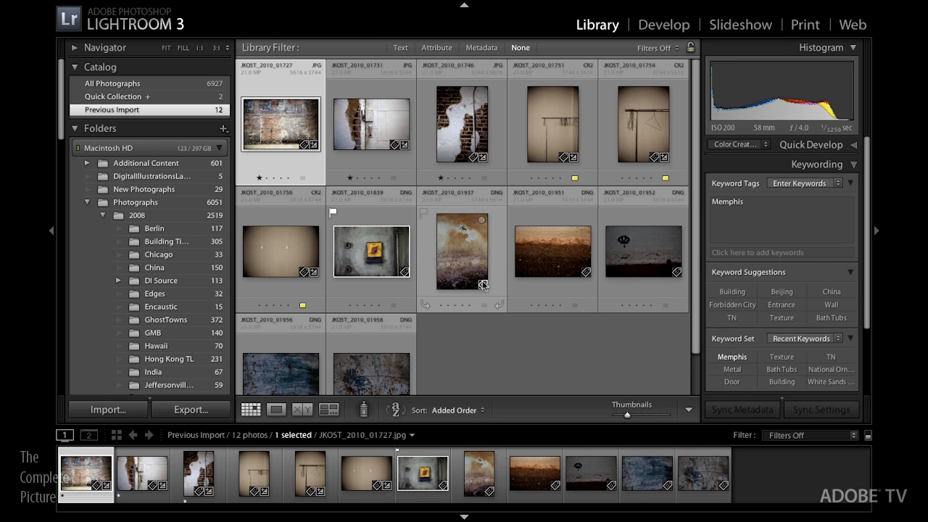
{"action": "mouse_move", "coordinate": [464, 284]}
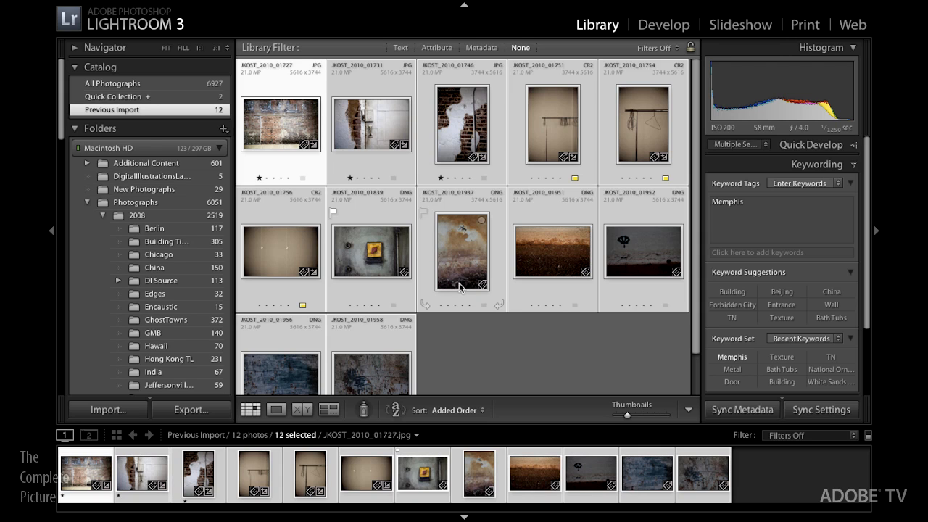
{"action": "mouse_move", "coordinate": [472, 292]}
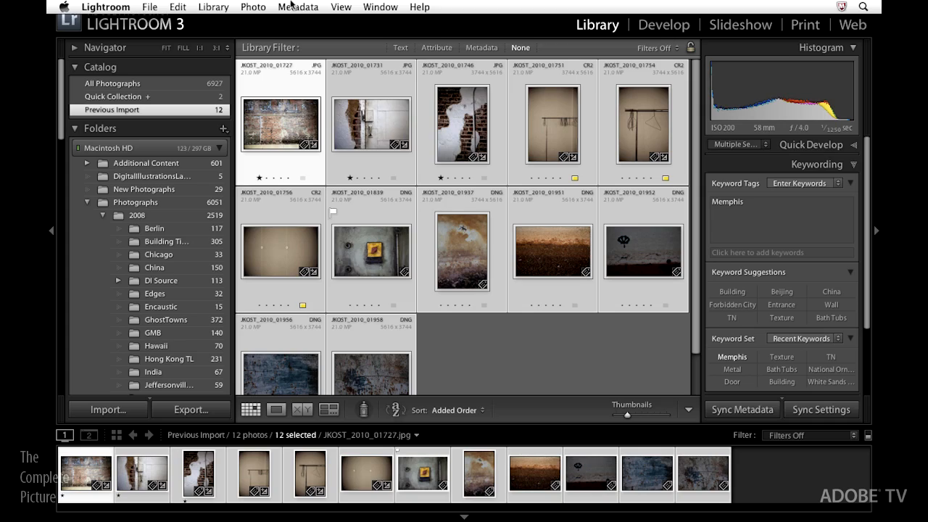
Step: Save all twelve Memphis photos' metadata to their files from the Metadata menu
{"action": "left_click", "coordinate": [299, 6]}
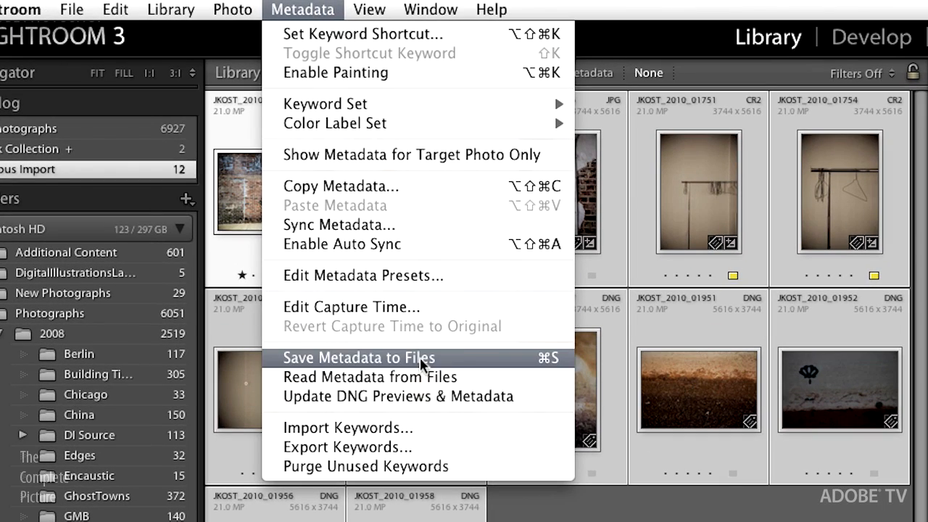
{"action": "mouse_move", "coordinate": [484, 368]}
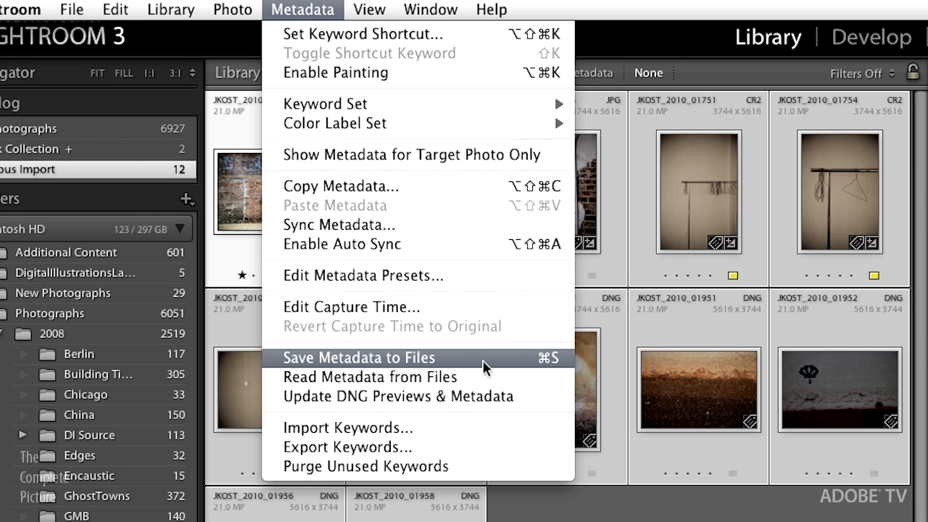
{"action": "left_click", "coordinate": [359, 356]}
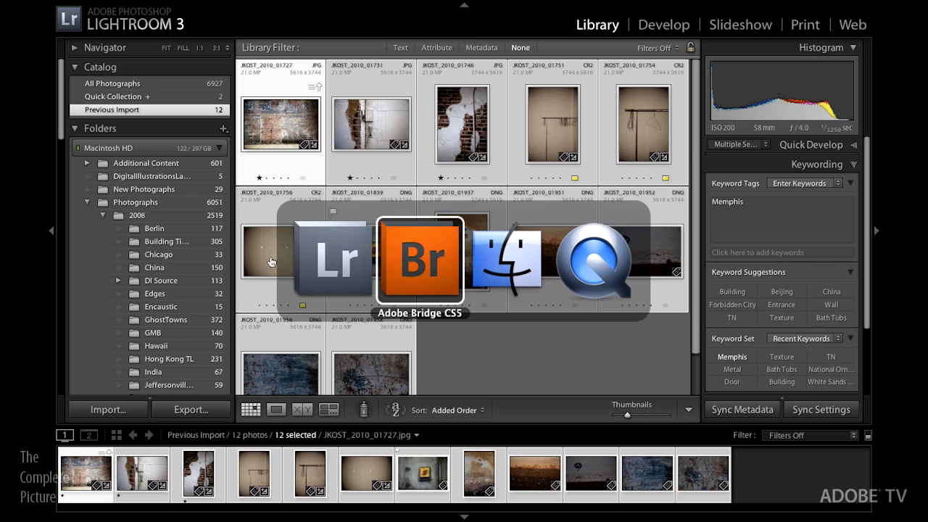
{"action": "left_click", "coordinate": [419, 261]}
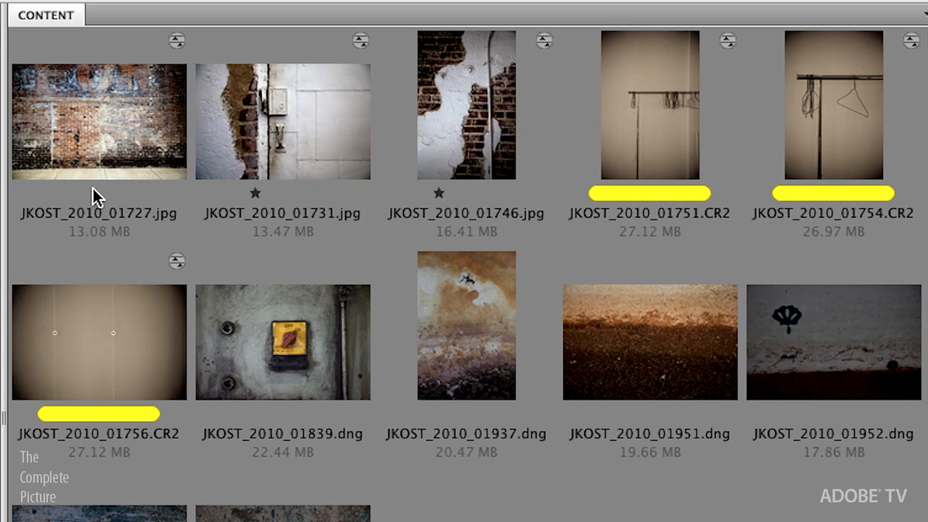
{"action": "mouse_move", "coordinate": [636, 183]}
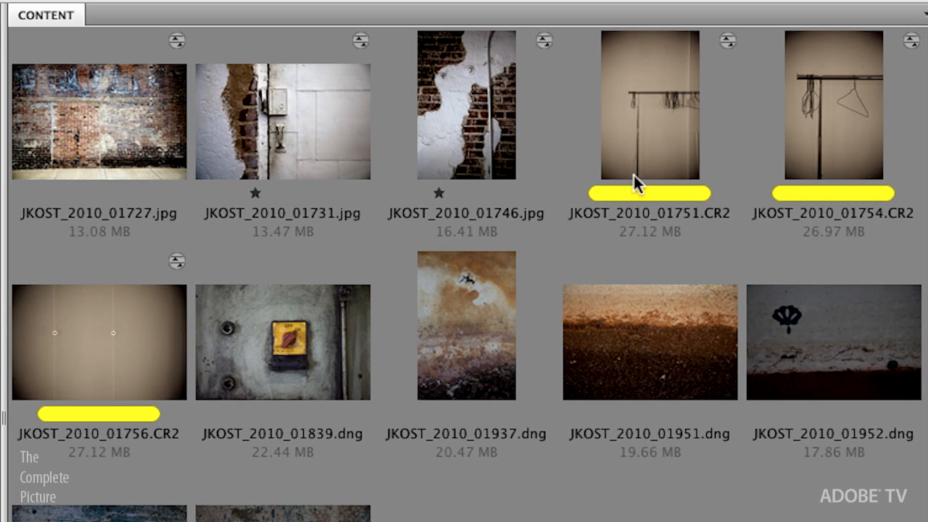
{"action": "mouse_move", "coordinate": [687, 230]}
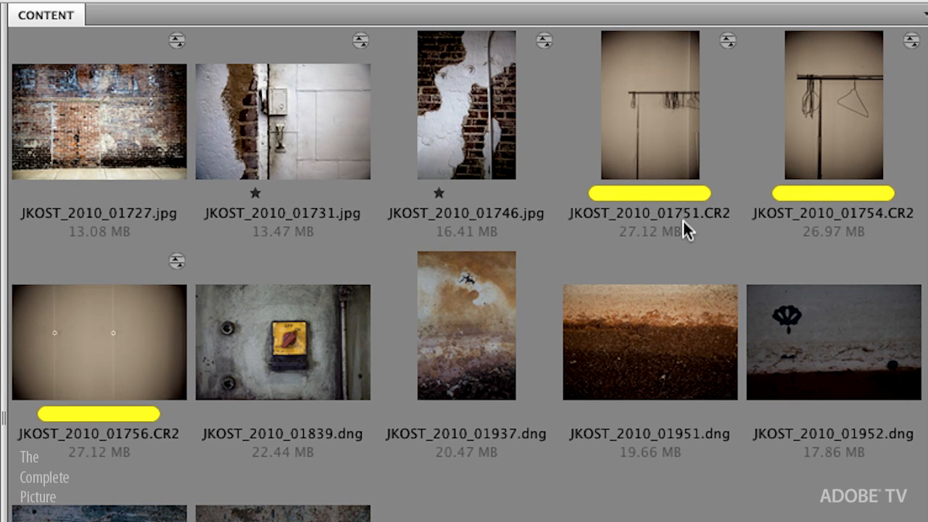
{"action": "left_click", "coordinate": [98, 121]}
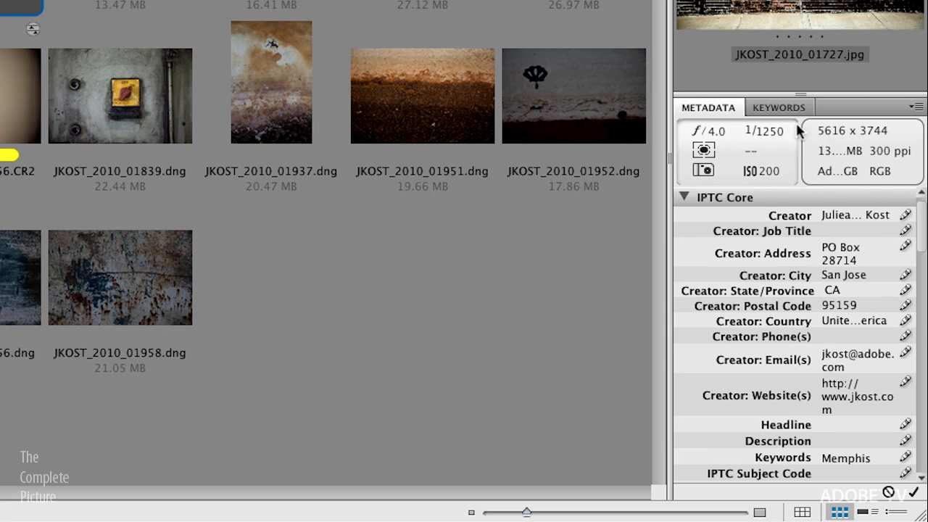
{"action": "left_click", "coordinate": [779, 107]}
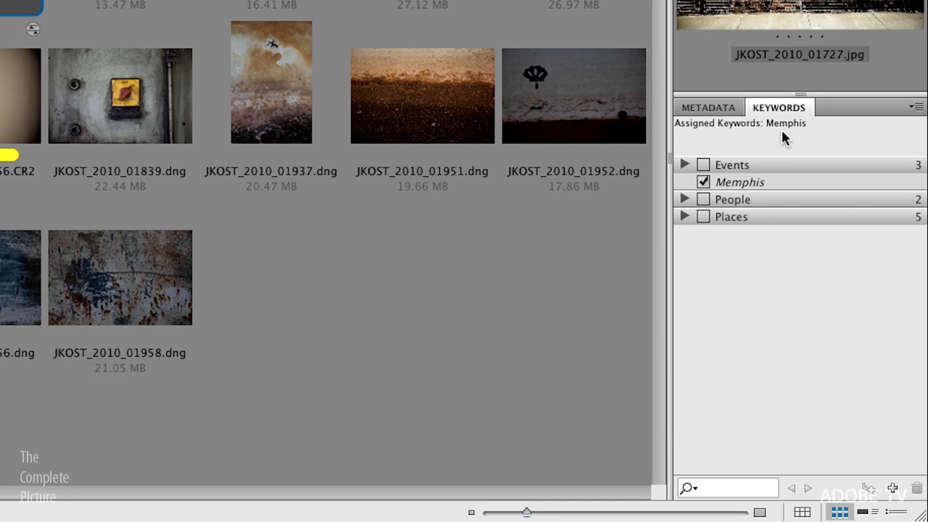
{"action": "mouse_move", "coordinate": [781, 146]}
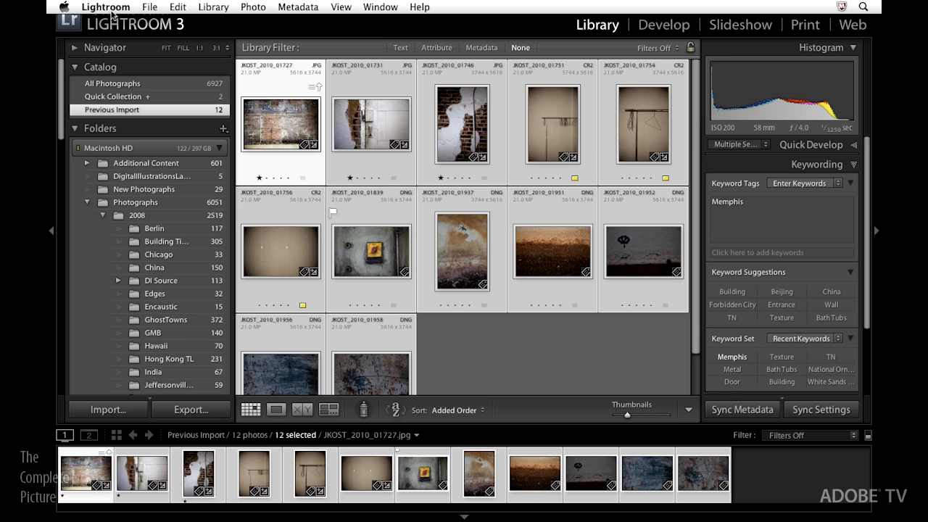
Step: Enable Automatically write changes into XMP in Catalog Settings and close the dialog
{"action": "left_click", "coordinate": [105, 6]}
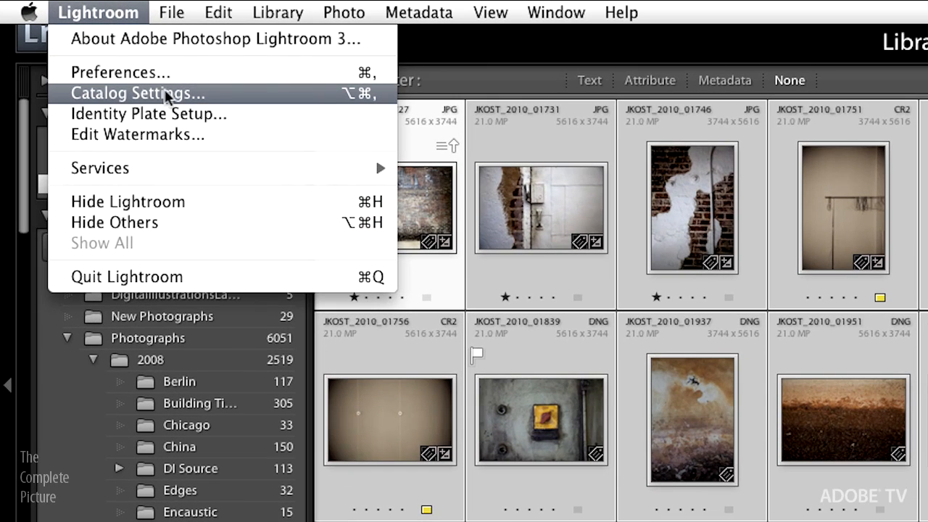
{"action": "mouse_move", "coordinate": [215, 102]}
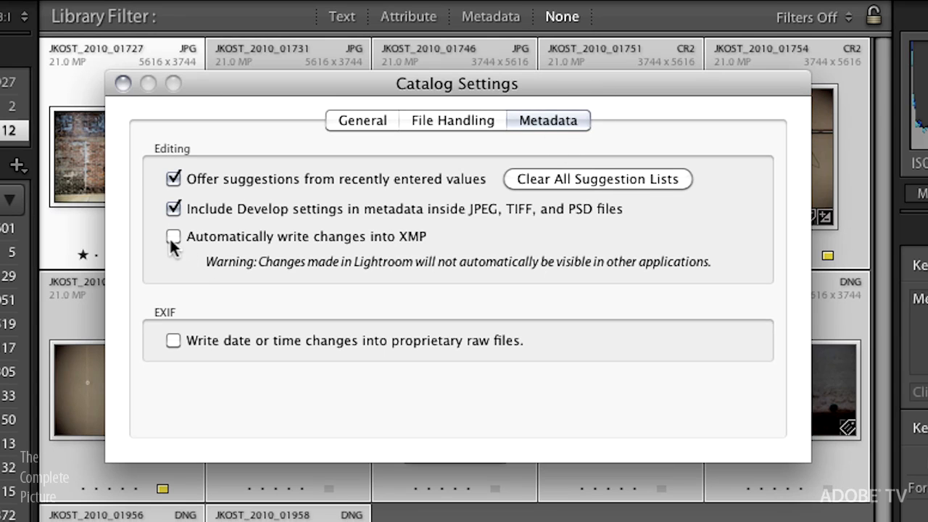
{"action": "left_click", "coordinate": [174, 236]}
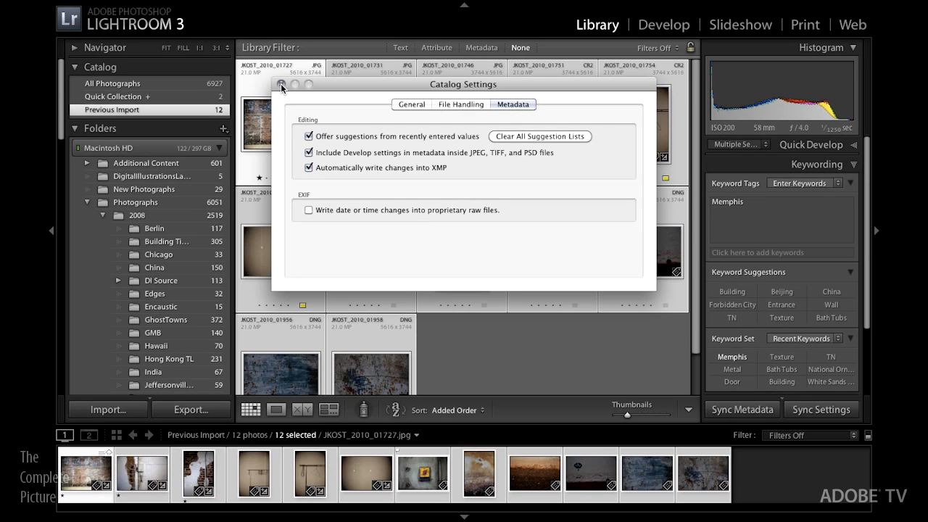
{"action": "left_click", "coordinate": [282, 83]}
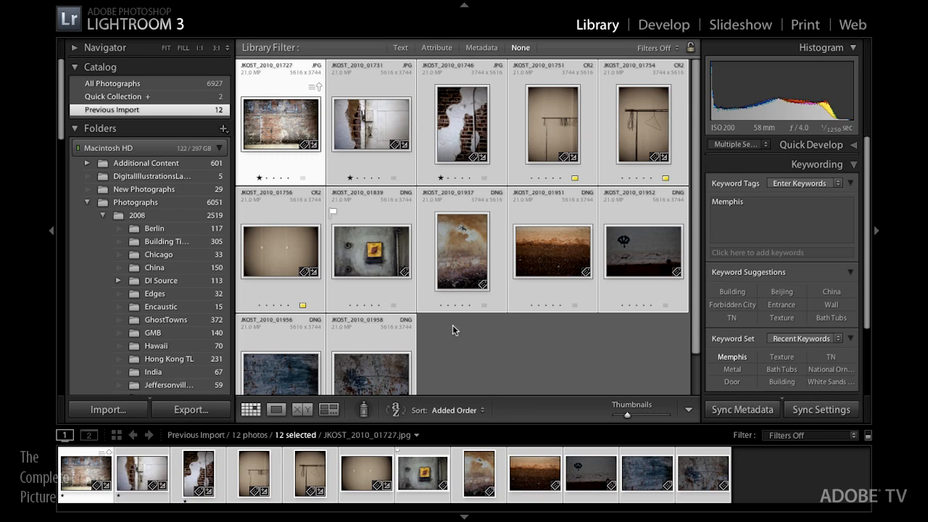
{"action": "mouse_move", "coordinate": [438, 348]}
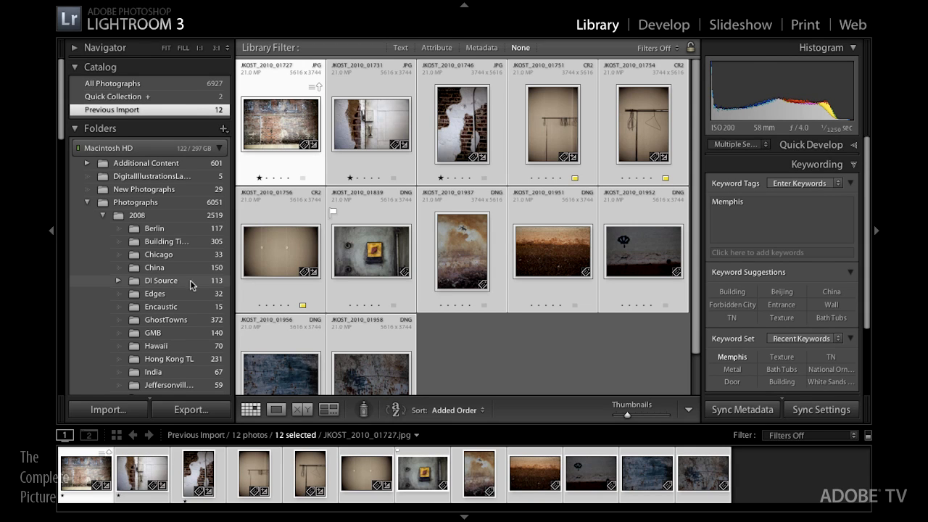
Step: Reveal the Memphis folder in Finder and preview JKOST_2010_01751.CR2 and JKOST_2010_01727.jpg
{"action": "right_click", "coordinate": [281, 123]}
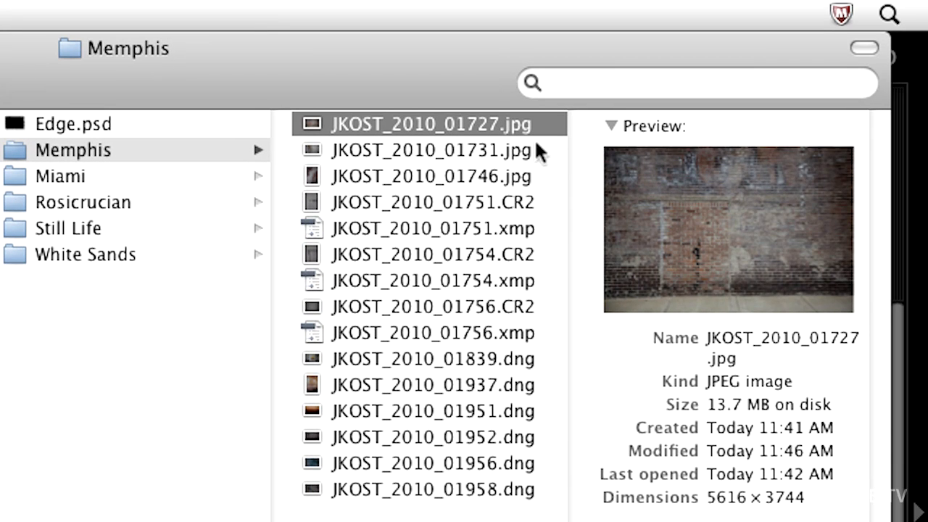
{"action": "mouse_move", "coordinate": [545, 206]}
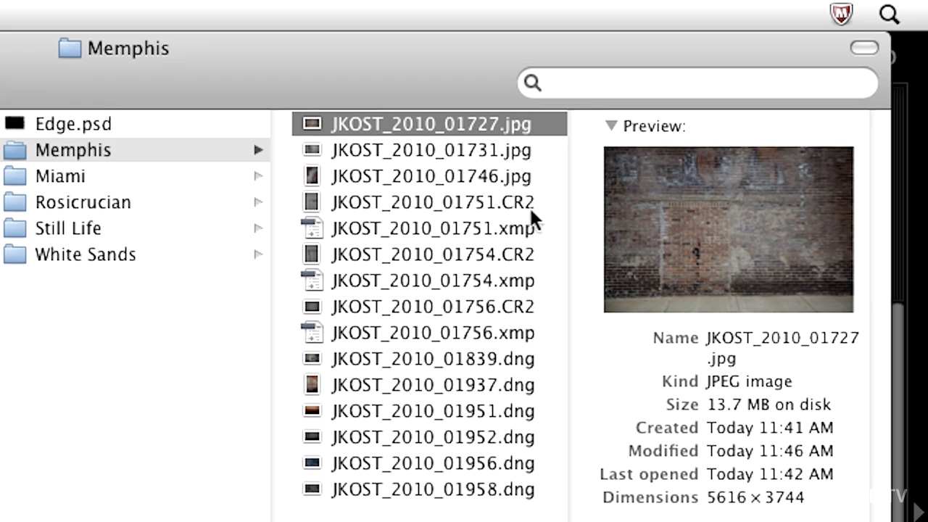
{"action": "mouse_move", "coordinate": [522, 210]}
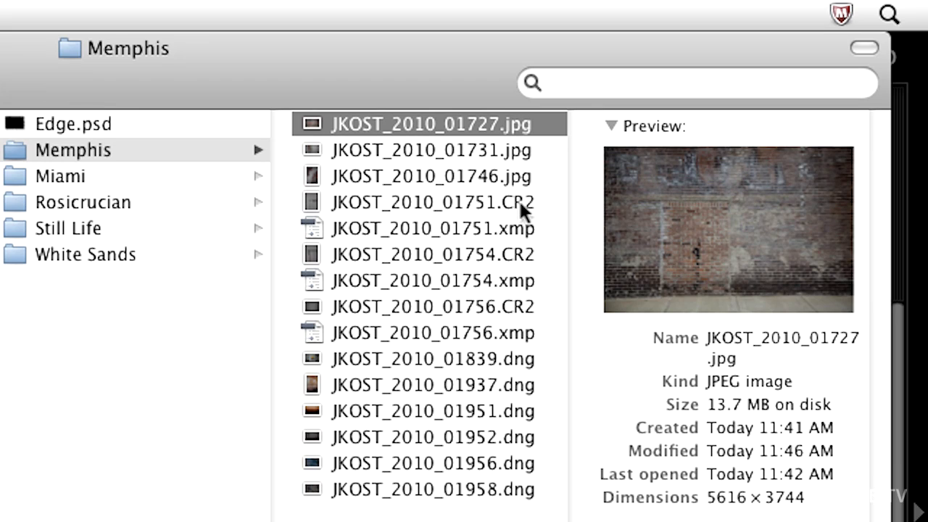
{"action": "mouse_move", "coordinate": [524, 243]}
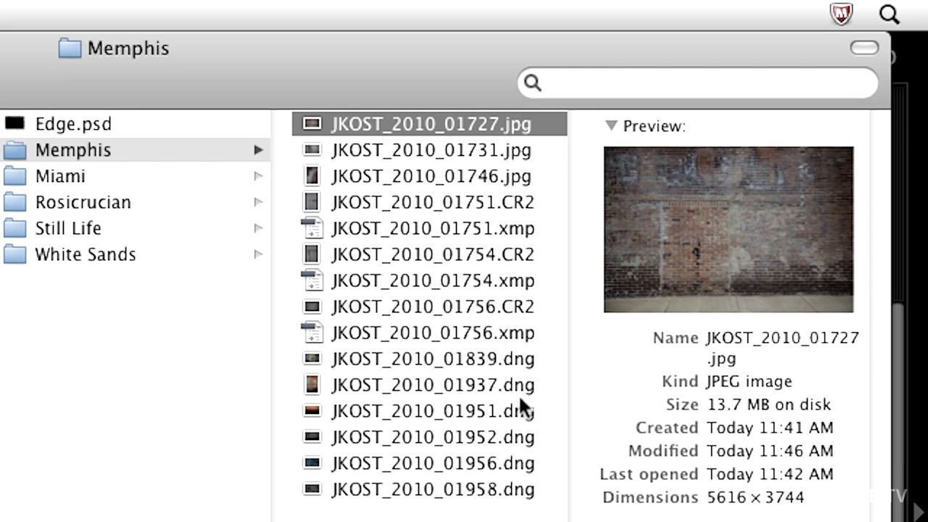
{"action": "mouse_move", "coordinate": [525, 397]}
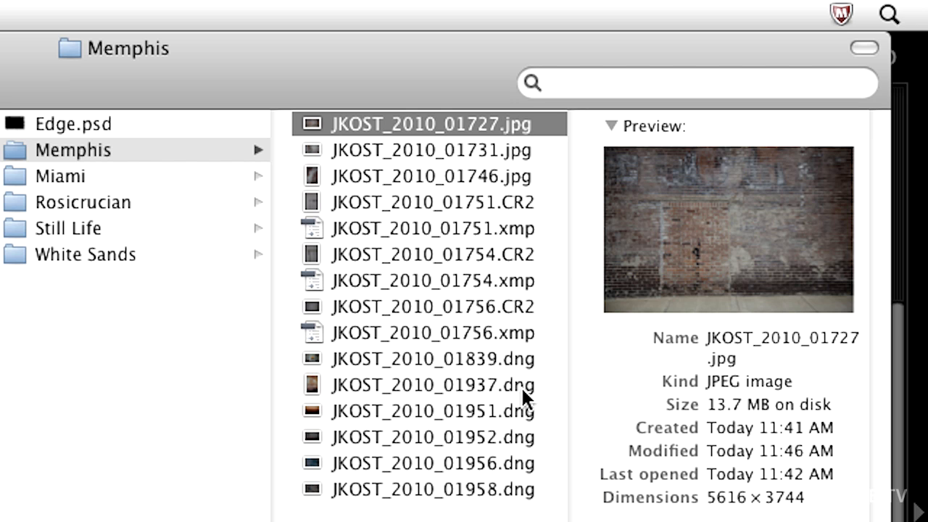
{"action": "left_click", "coordinate": [432, 203]}
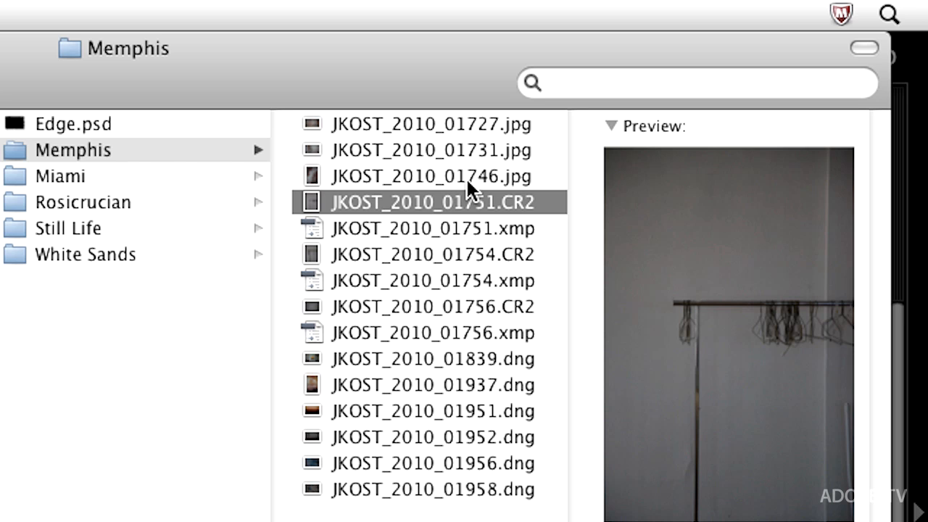
{"action": "mouse_move", "coordinate": [494, 220]}
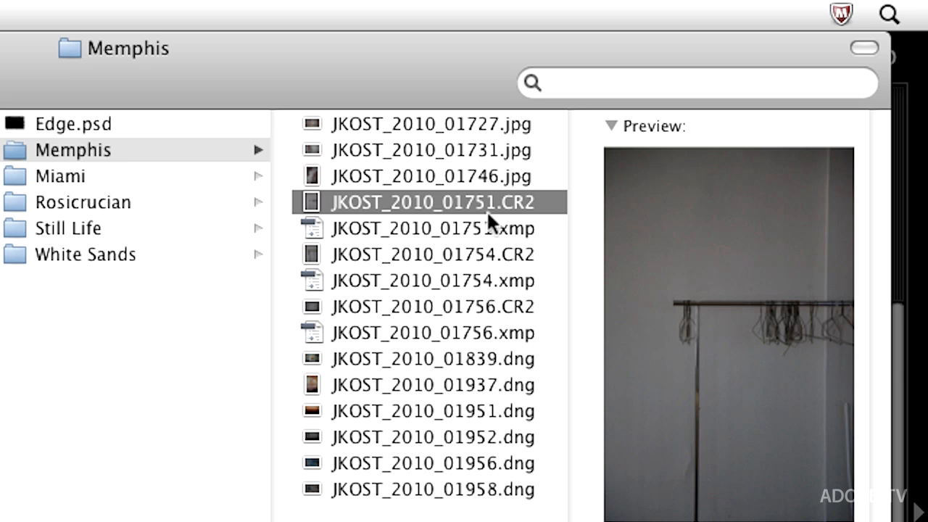
{"action": "mouse_move", "coordinate": [482, 253]}
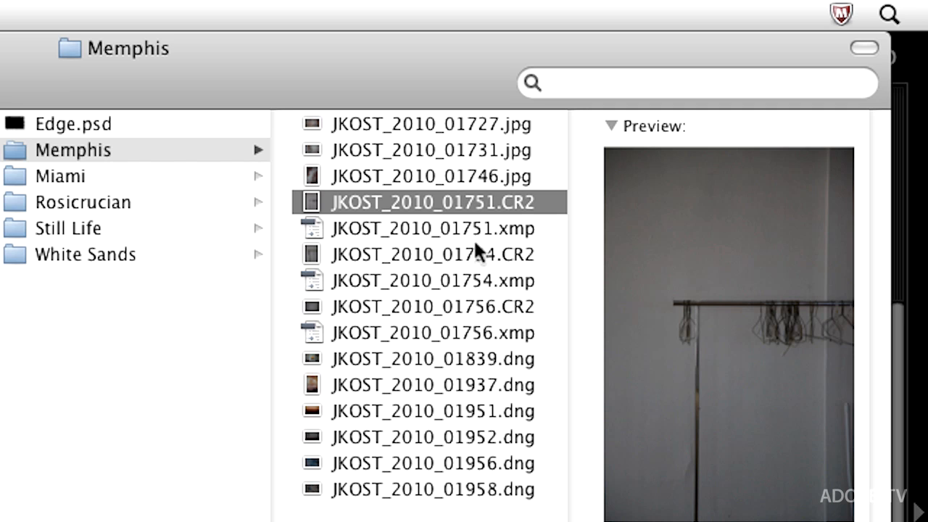
{"action": "left_click", "coordinate": [433, 125]}
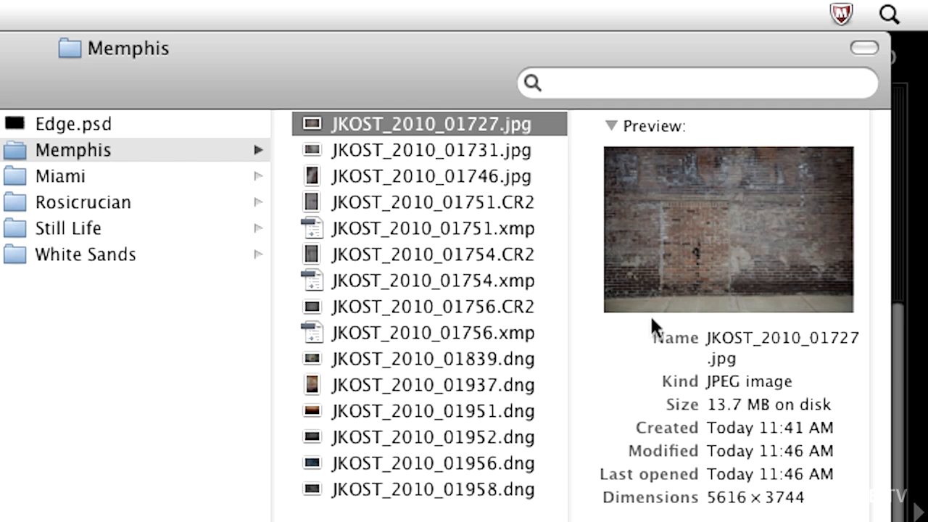
{"action": "mouse_move", "coordinate": [635, 300]}
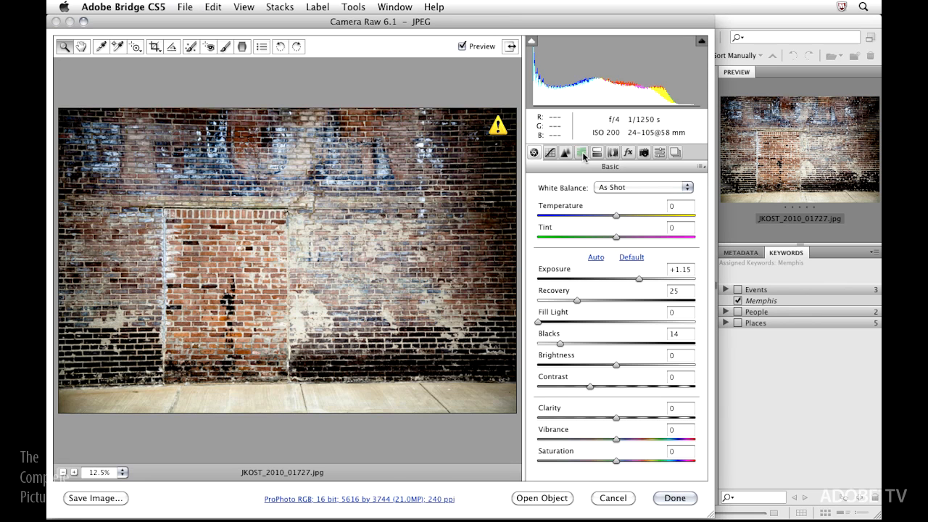
Step: Convert the brick wall JPEG to grayscale in Camera Raw's HSL/Grayscale settings and commit with Done
{"action": "left_click", "coordinate": [582, 153]}
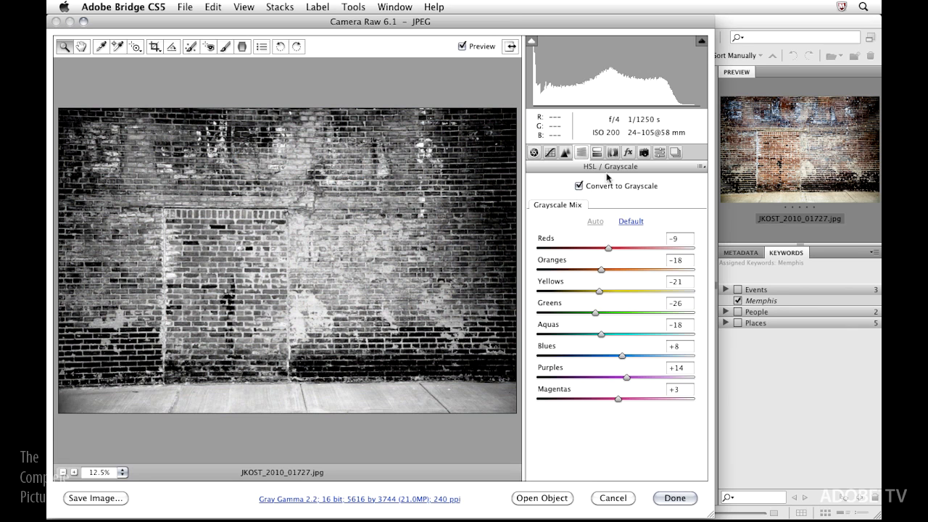
{"action": "left_click", "coordinate": [673, 499]}
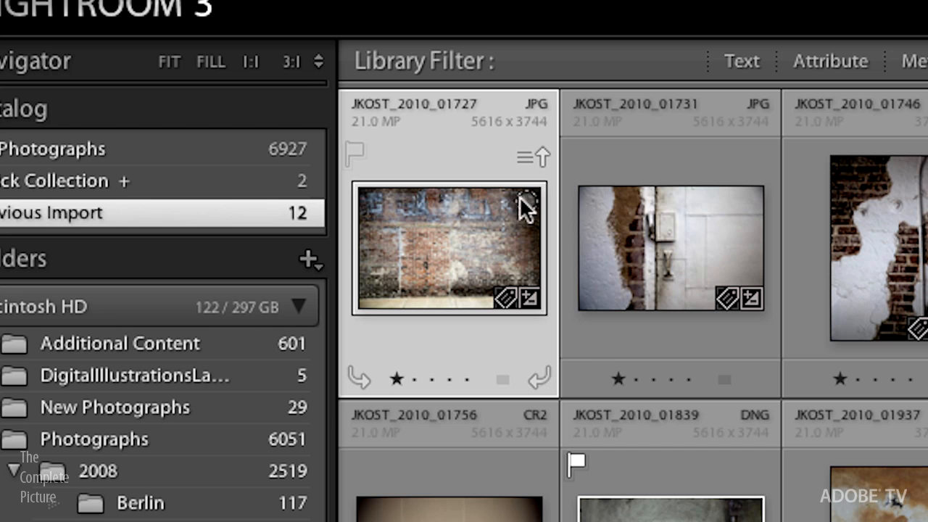
{"action": "mouse_move", "coordinate": [534, 196]}
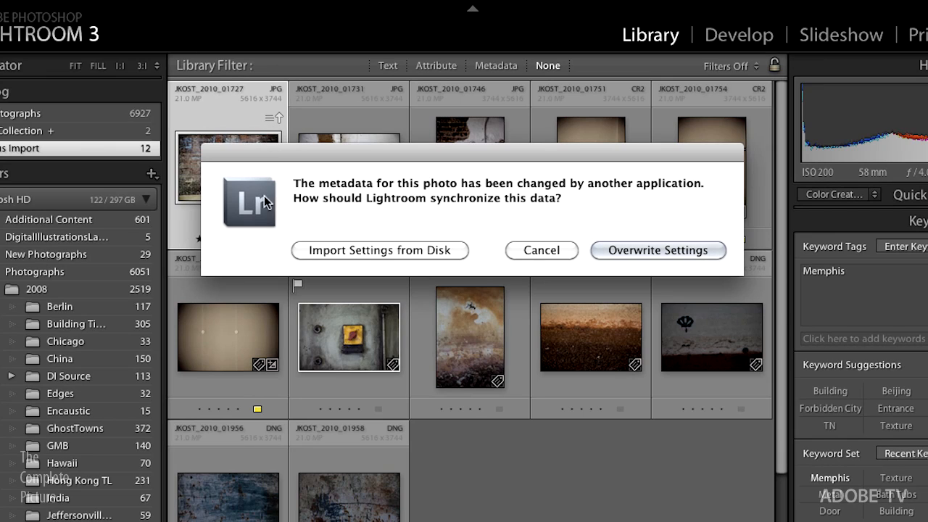
{"action": "mouse_move", "coordinate": [364, 223]}
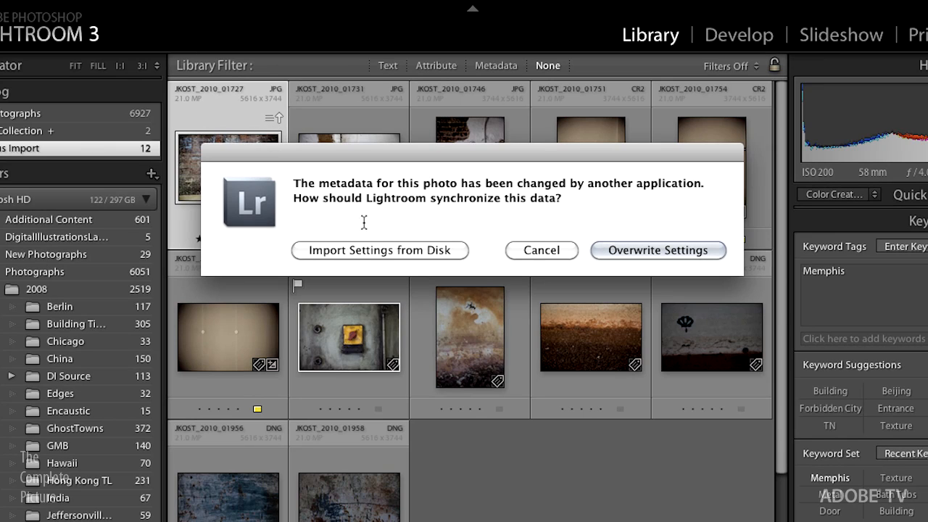
{"action": "mouse_move", "coordinate": [327, 275]}
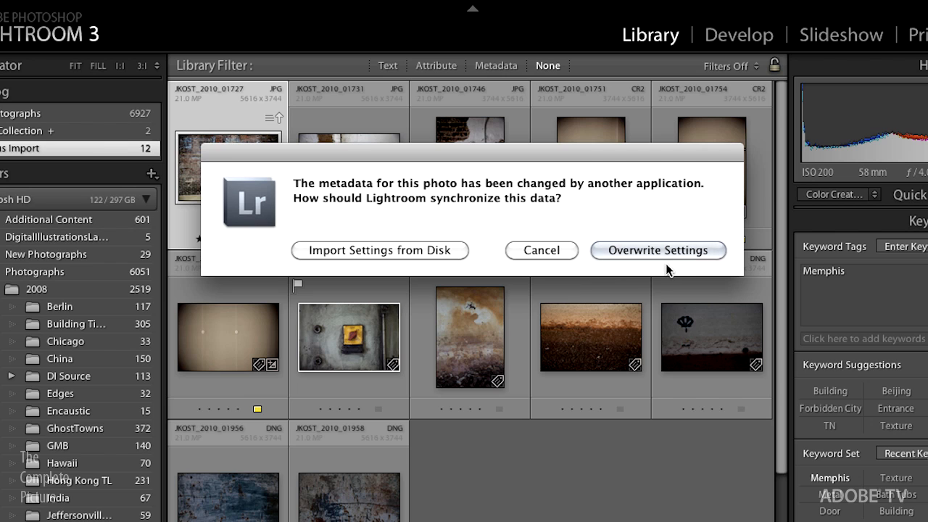
{"action": "mouse_move", "coordinate": [341, 254]}
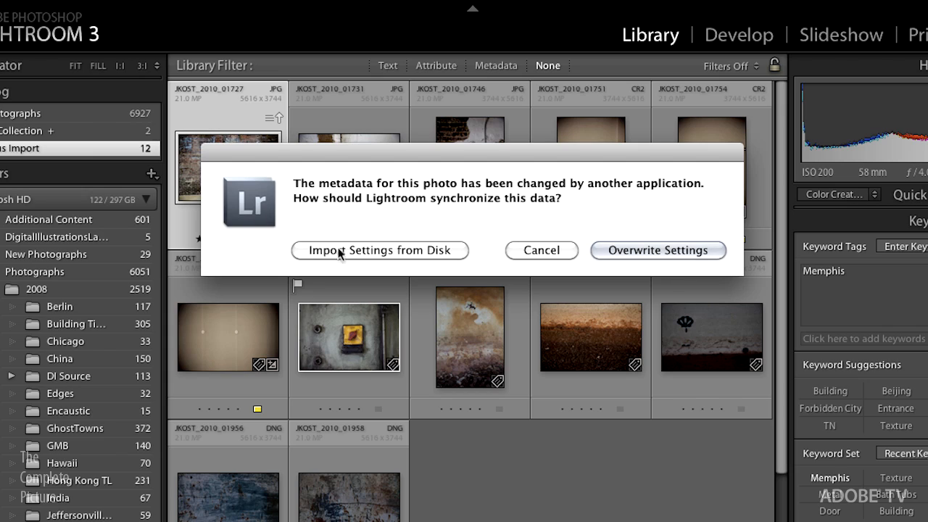
Step: Resolve the metadata-conflict badge by importing the grayscale settings from disk into the brick wall JPEG
{"action": "left_click", "coordinate": [380, 249]}
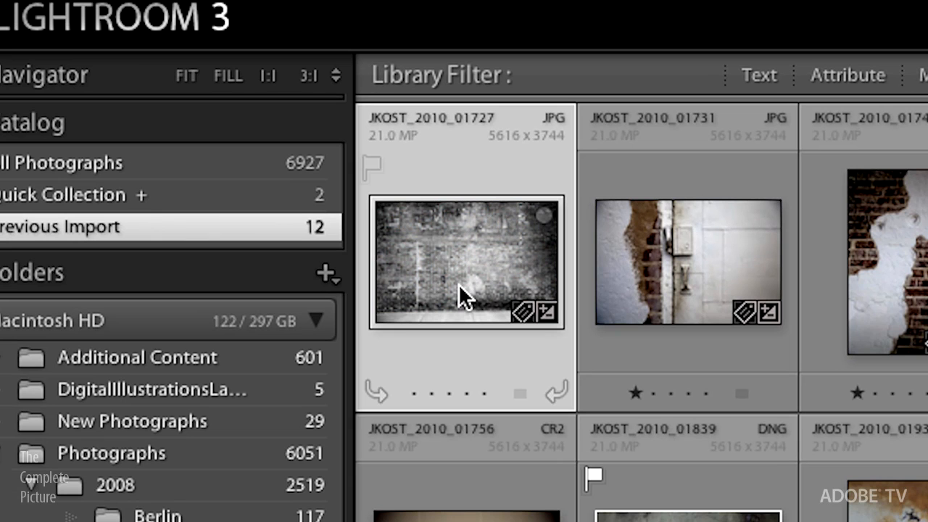
Step: Select only the grayscale brick wall thumbnail and bring up the Metadata menu commands
{"action": "left_click", "coordinate": [298, 5]}
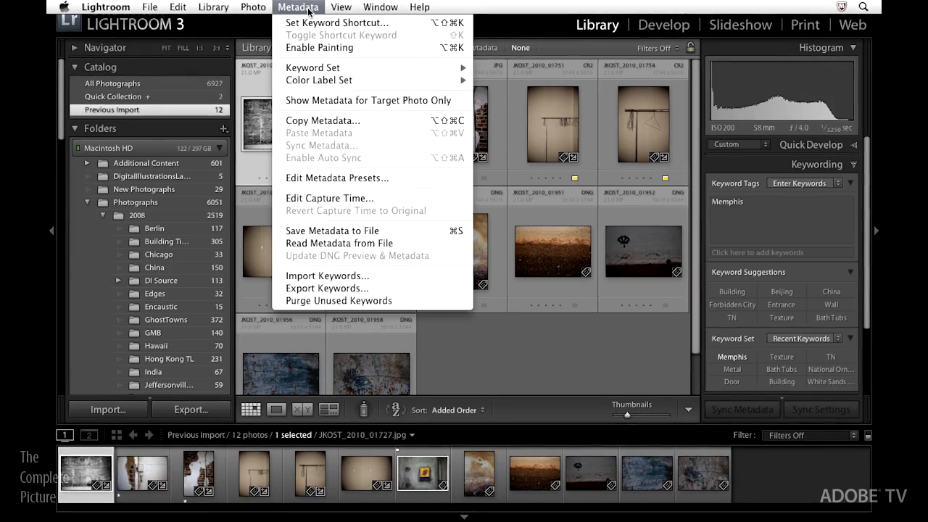